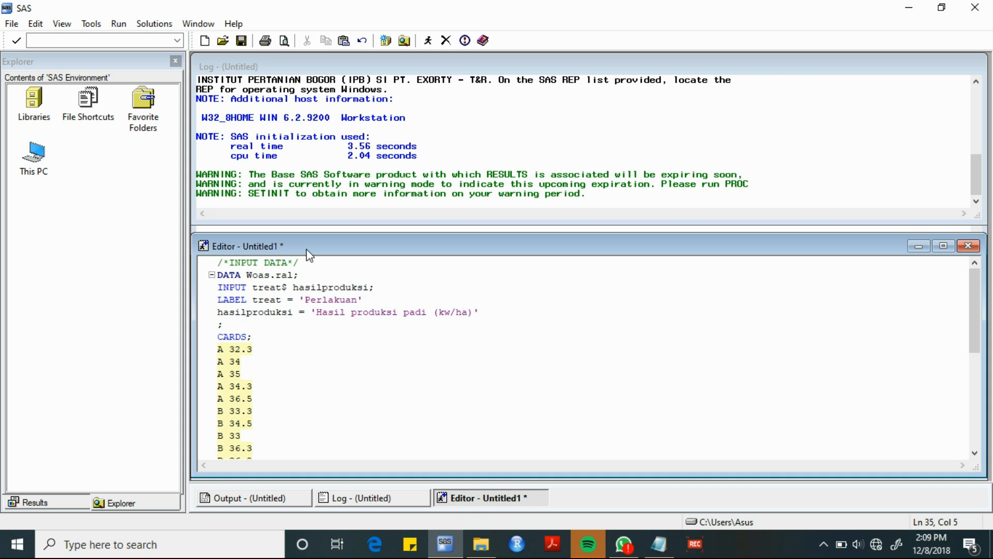
mouse_move(269, 74)
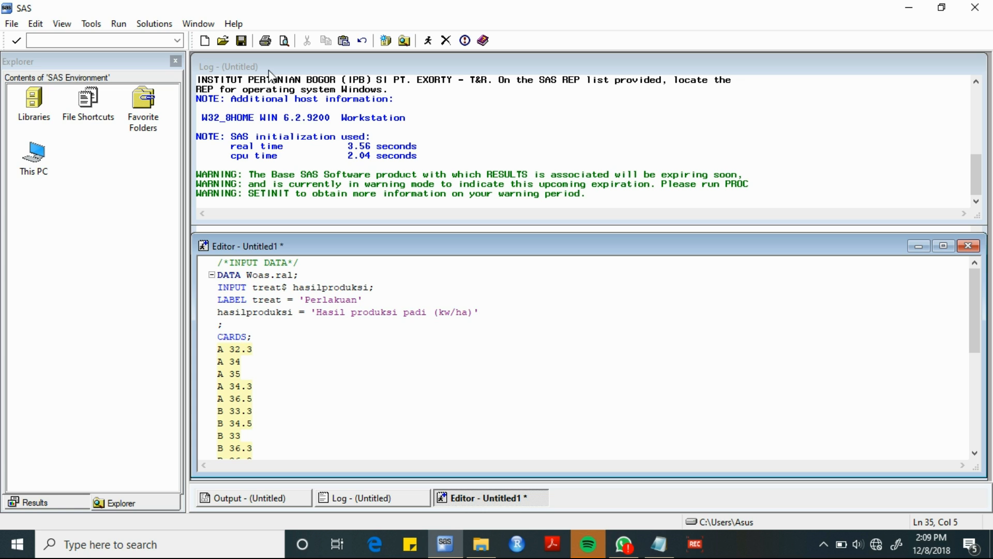
mouse_move(451, 72)
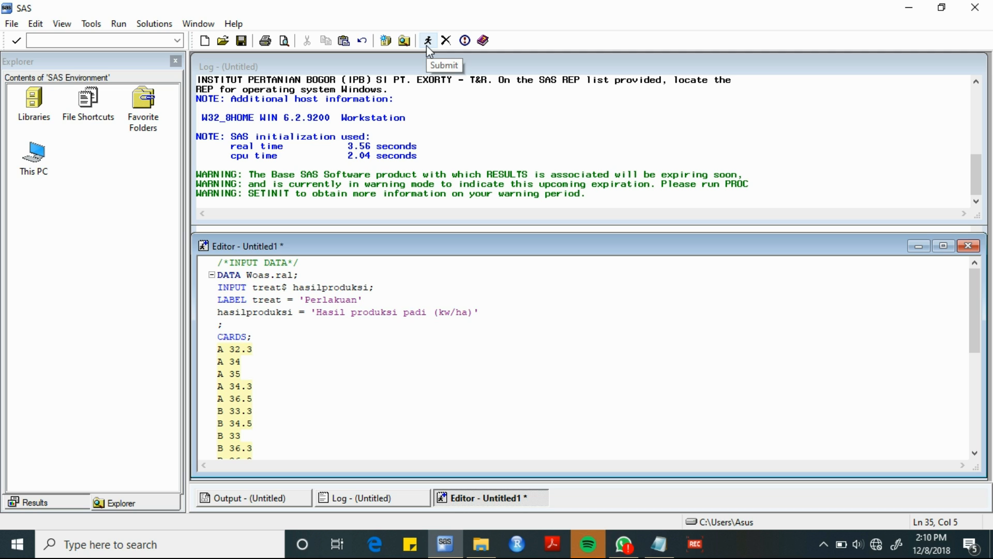
mouse_move(429, 48)
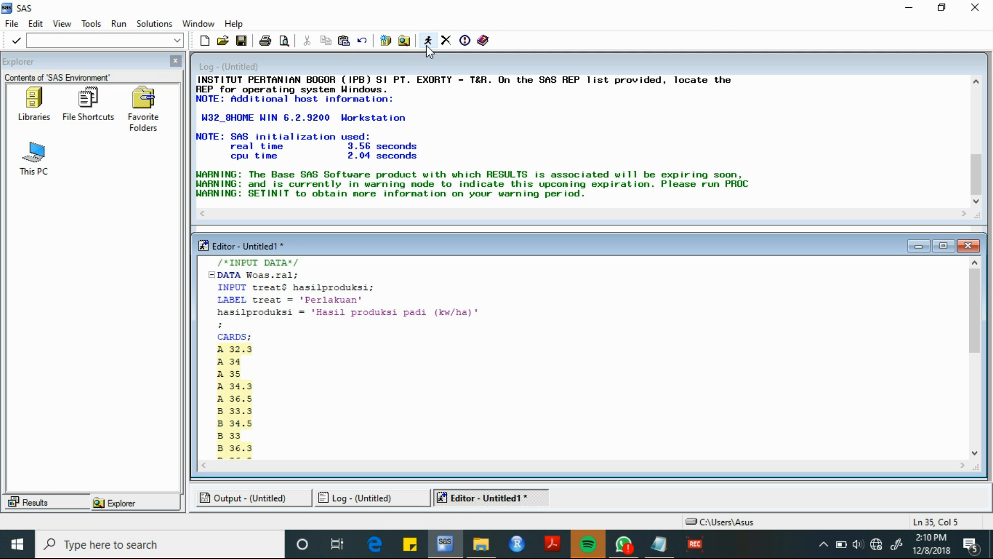
- Submit the rice yield program with PROC GLM for execution
left_click(428, 40)
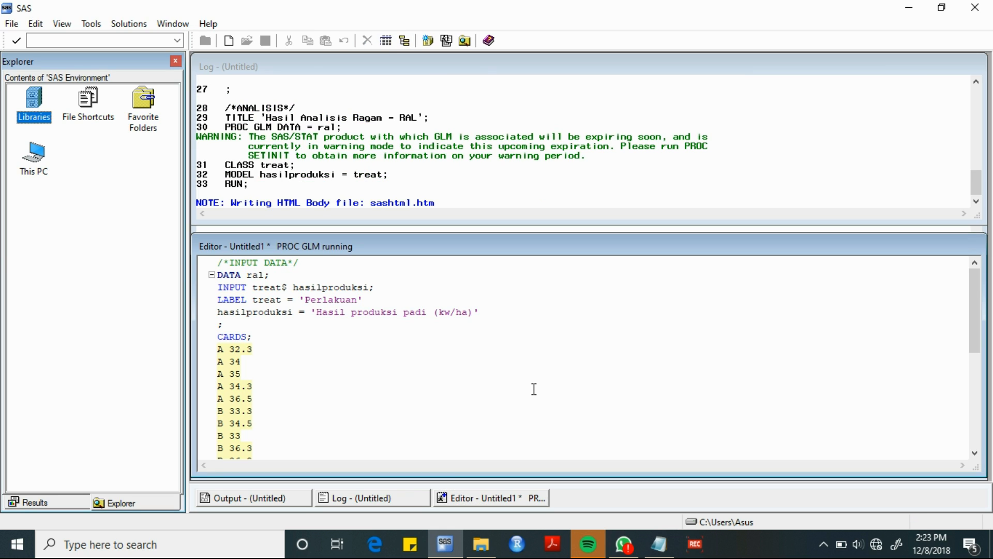
mouse_move(494, 284)
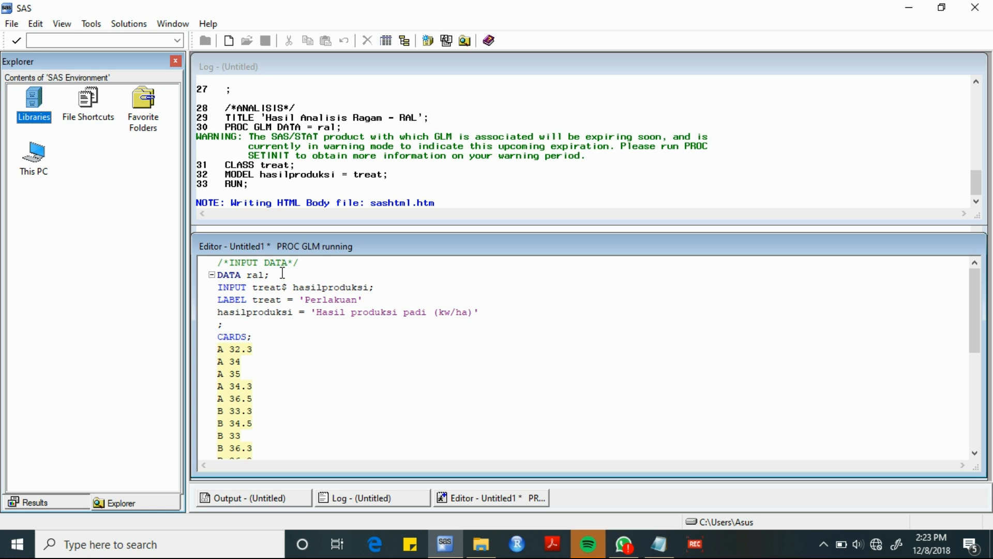
mouse_move(294, 290)
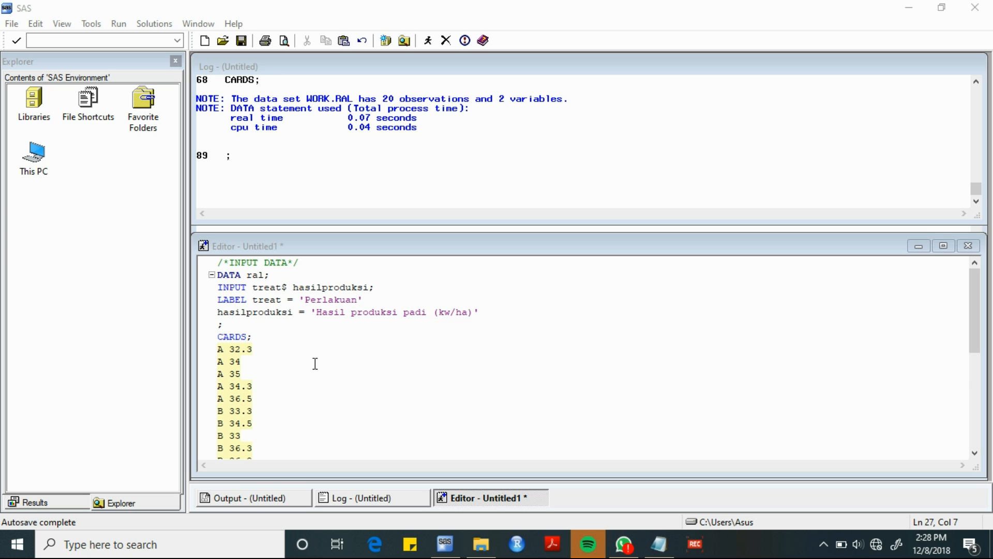
- Scroll the log to the note confirming WORK.RAL has 20 observations and 2 variables
scroll("down", 3)
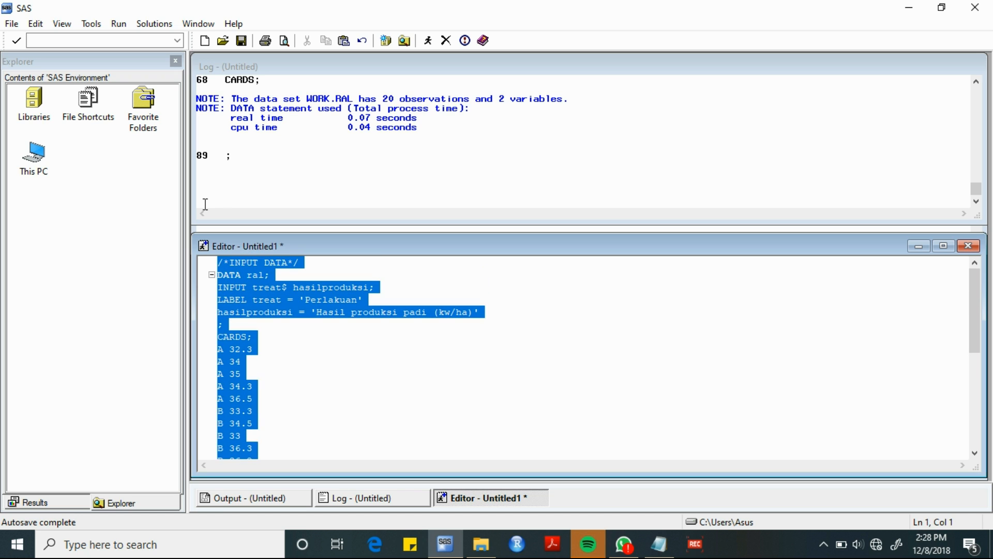
mouse_move(429, 40)
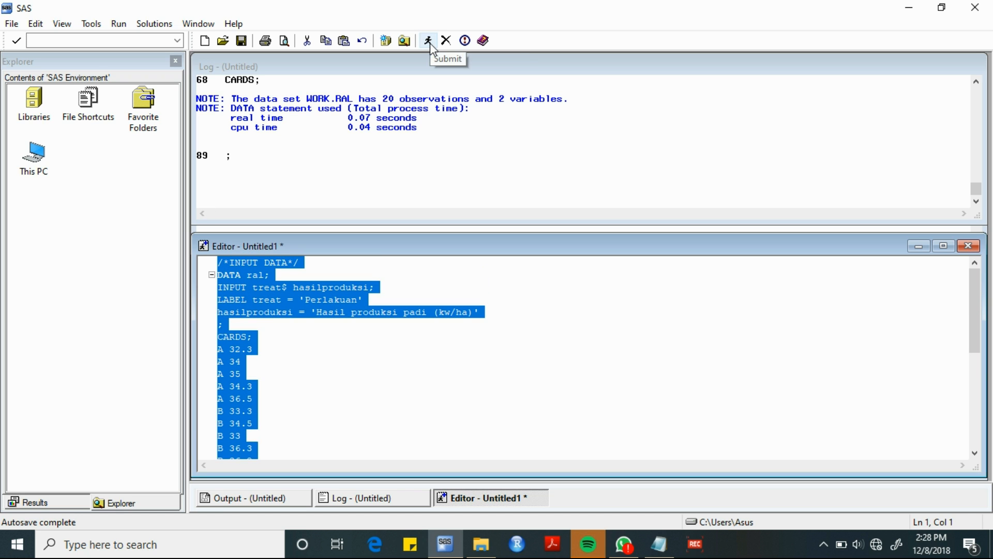
- Resubmit the entire selected rice yield program
left_click(428, 40)
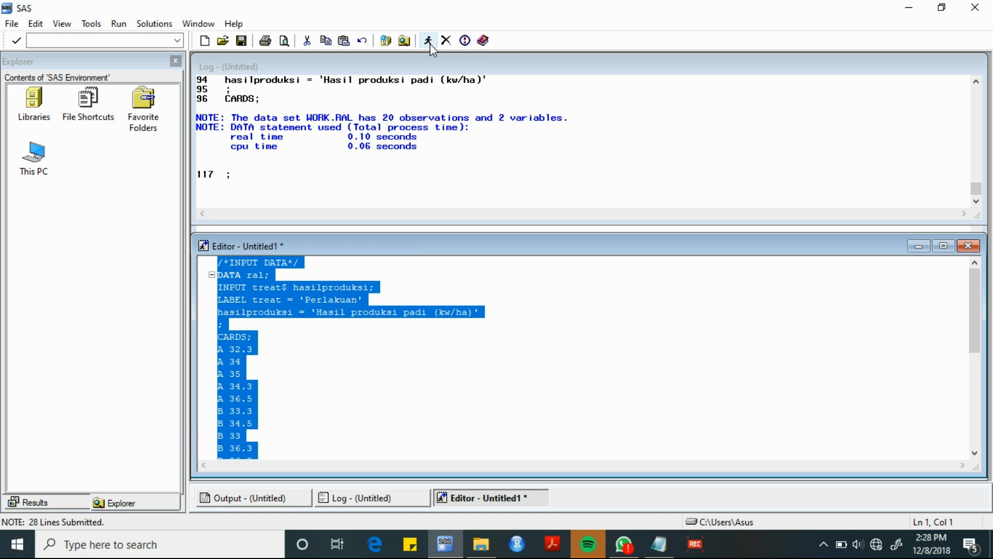
mouse_move(93, 115)
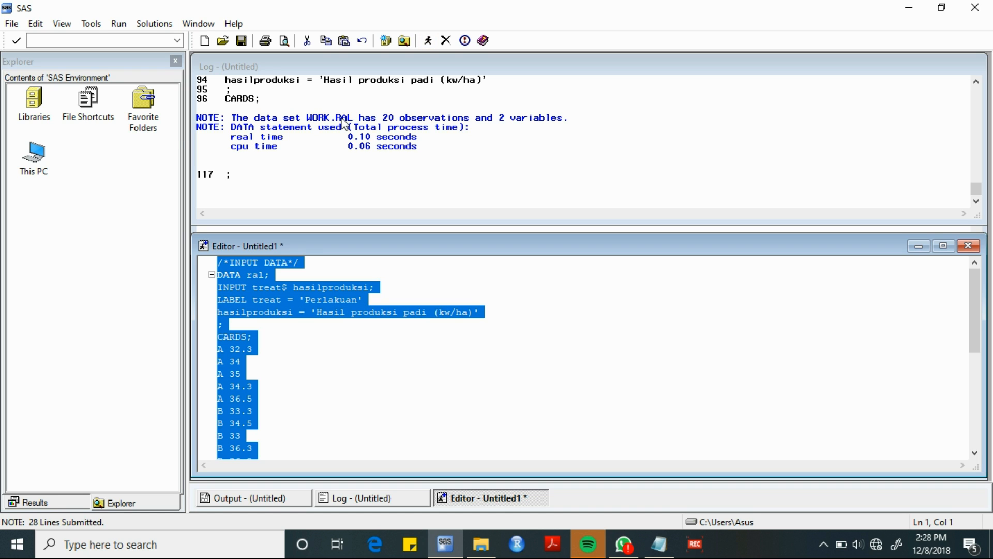
mouse_move(239, 145)
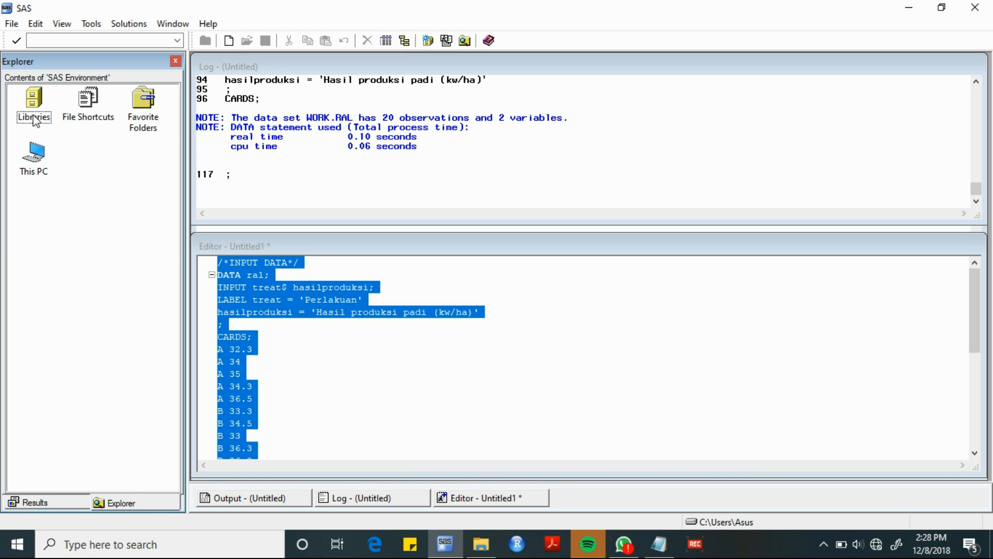
- Browse Libraries > Work to view the Ral data table, then return to the Editor
double_click(33, 98)
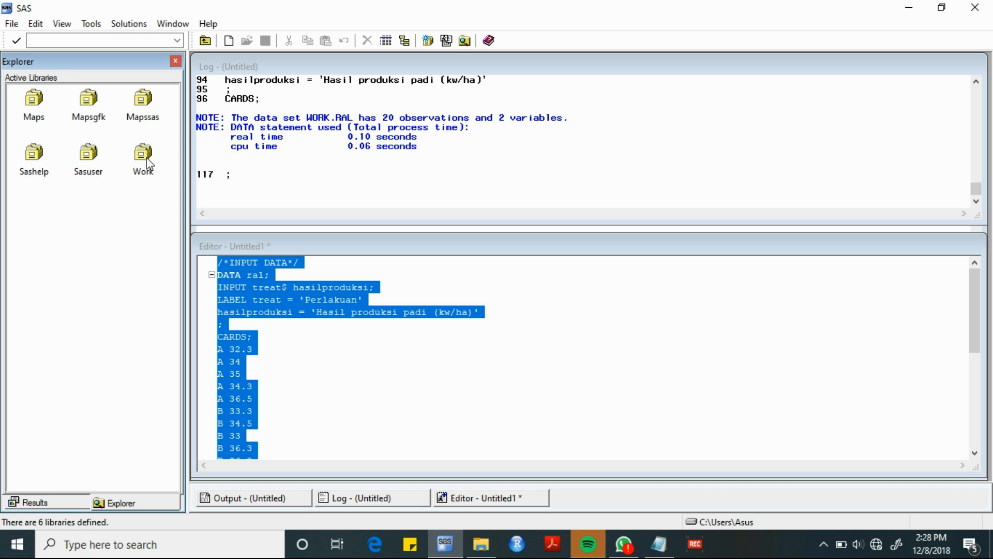
double_click(143, 152)
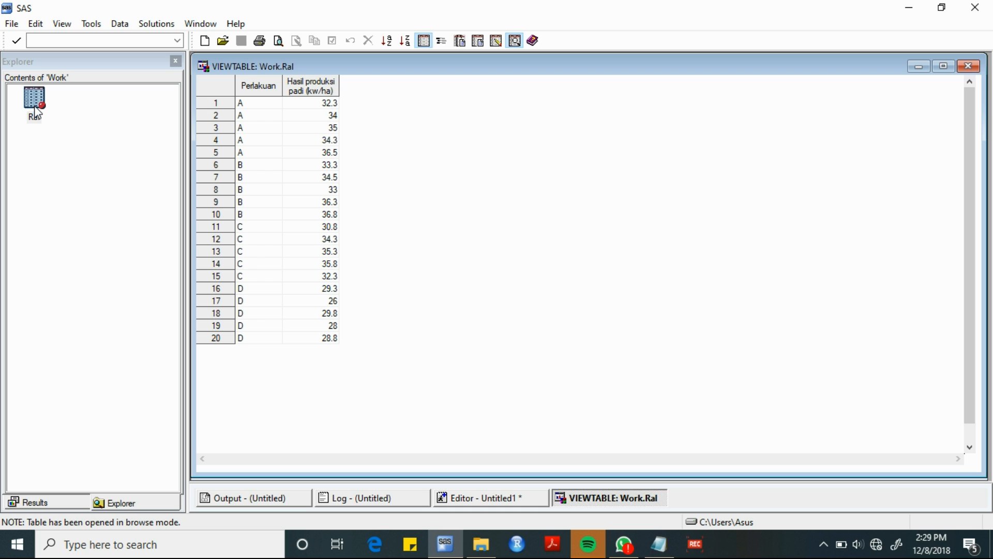
mouse_move(455, 468)
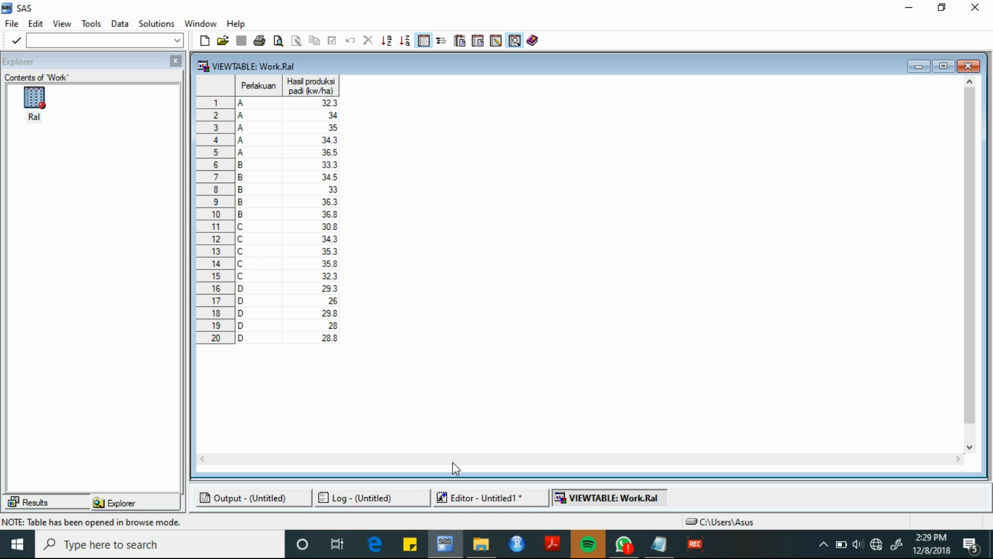
left_click(485, 497)
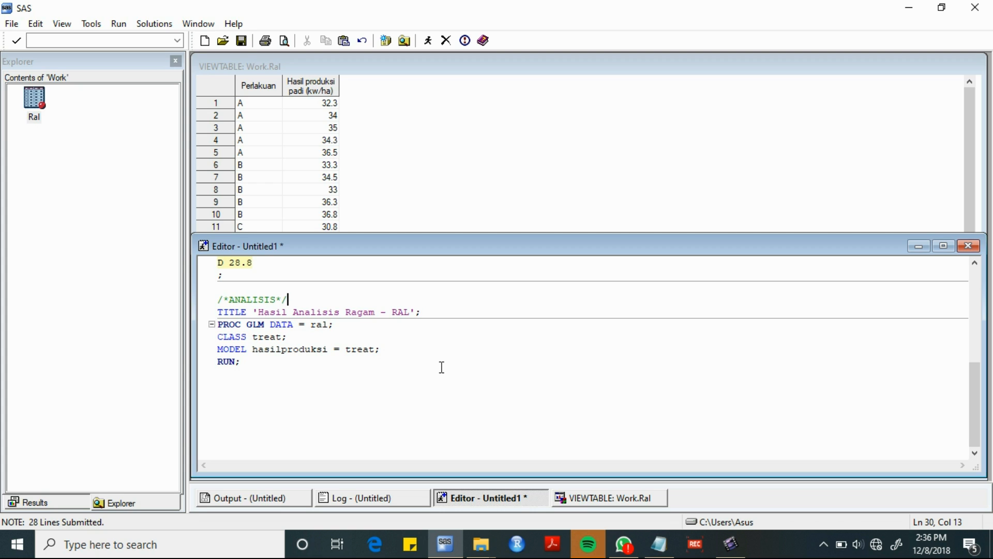
- Select and submit only the /*ANALISIS*/ PROC GLM block to get ANOVA and boxplot
left_click(247, 362)
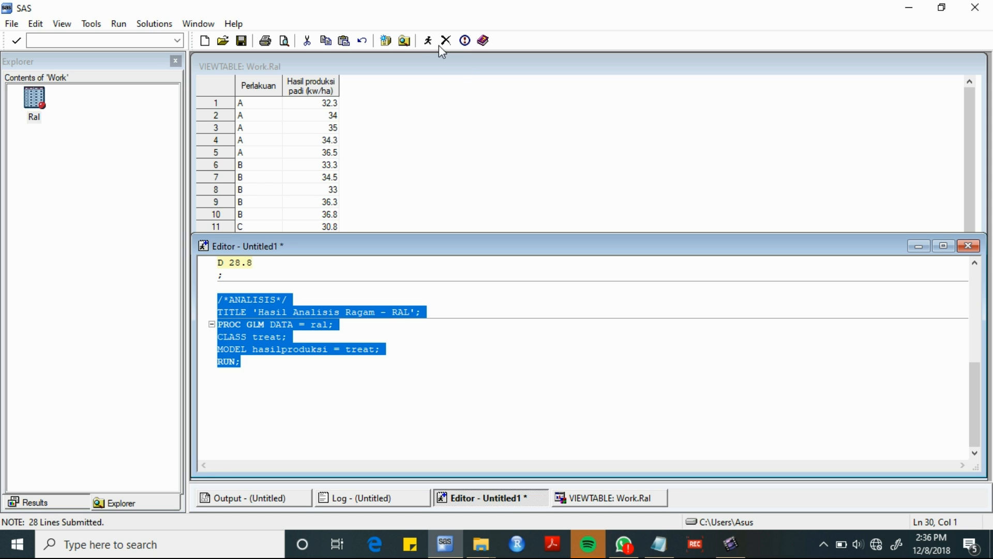
left_click(429, 40)
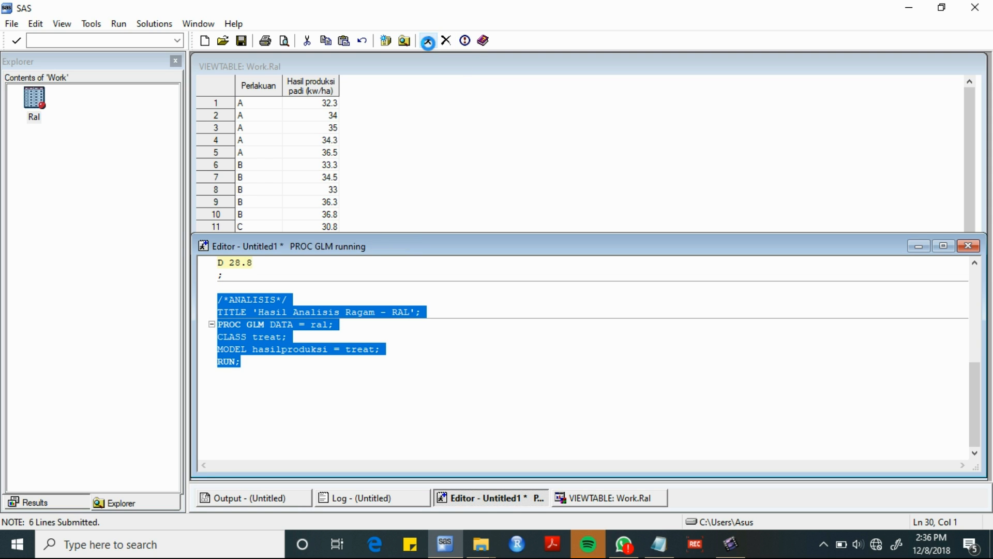
left_click(427, 40)
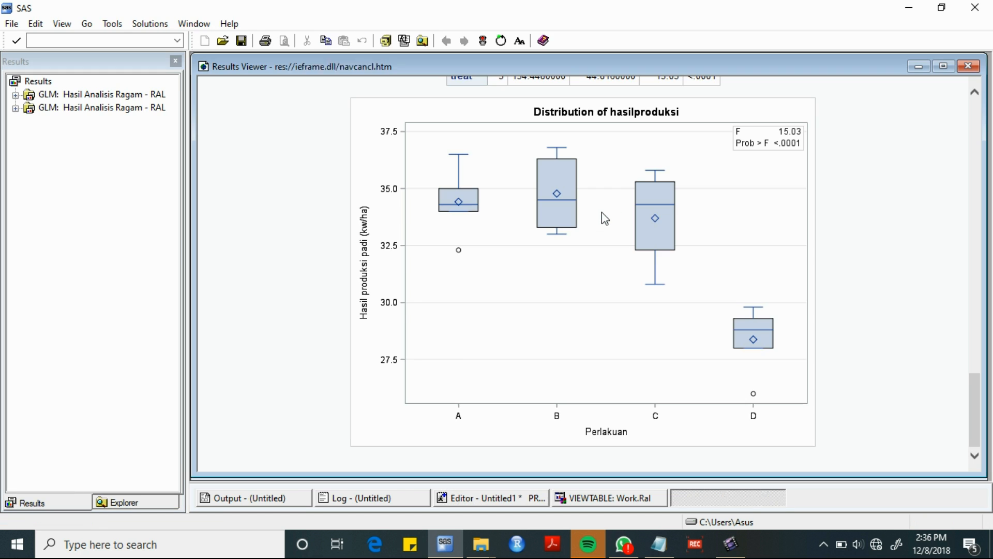
left_click(446, 40)
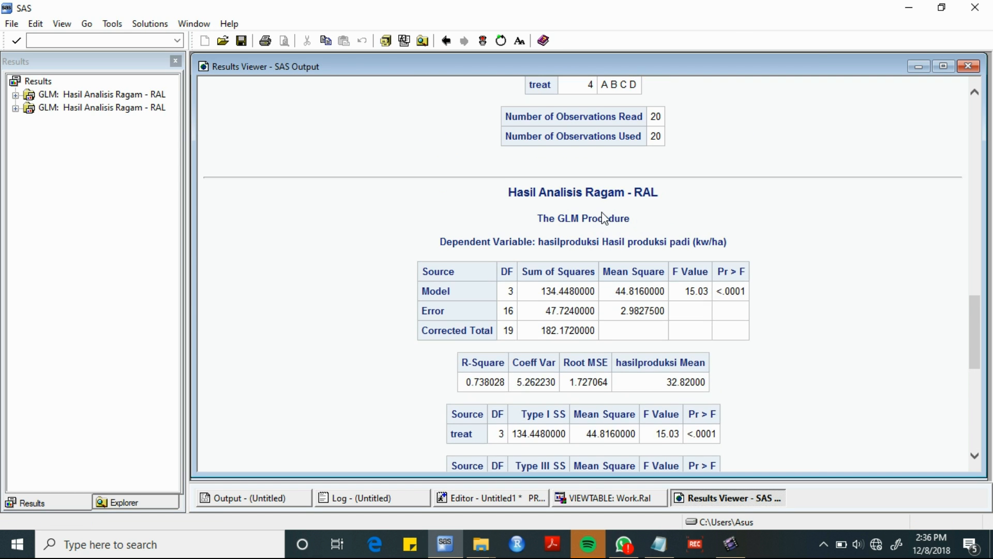
scroll("down", 3)
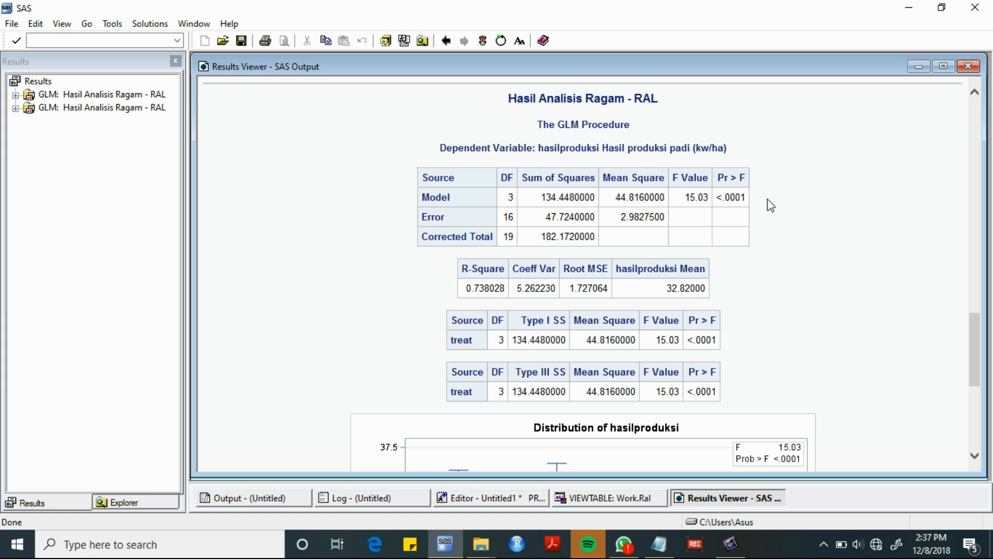
mouse_move(738, 209)
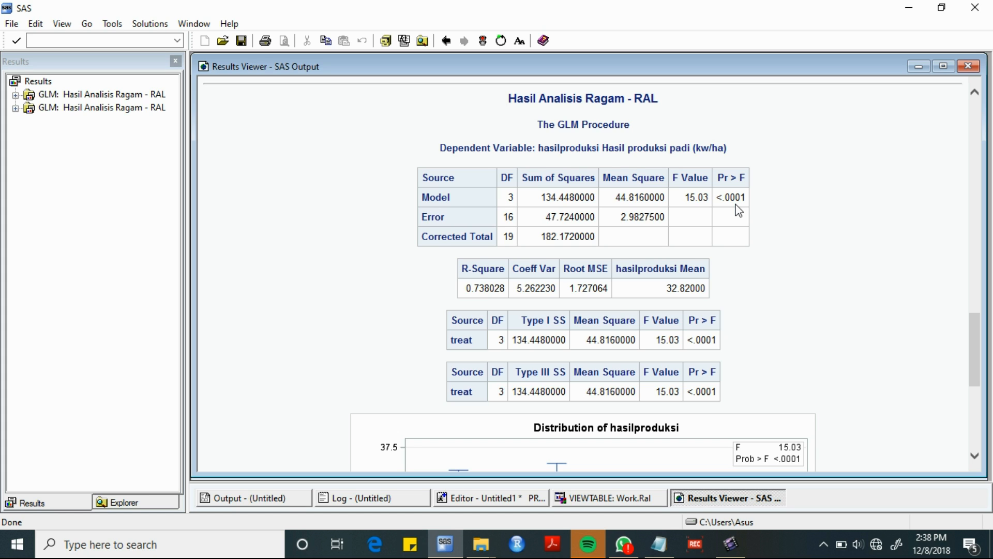
mouse_move(807, 307)
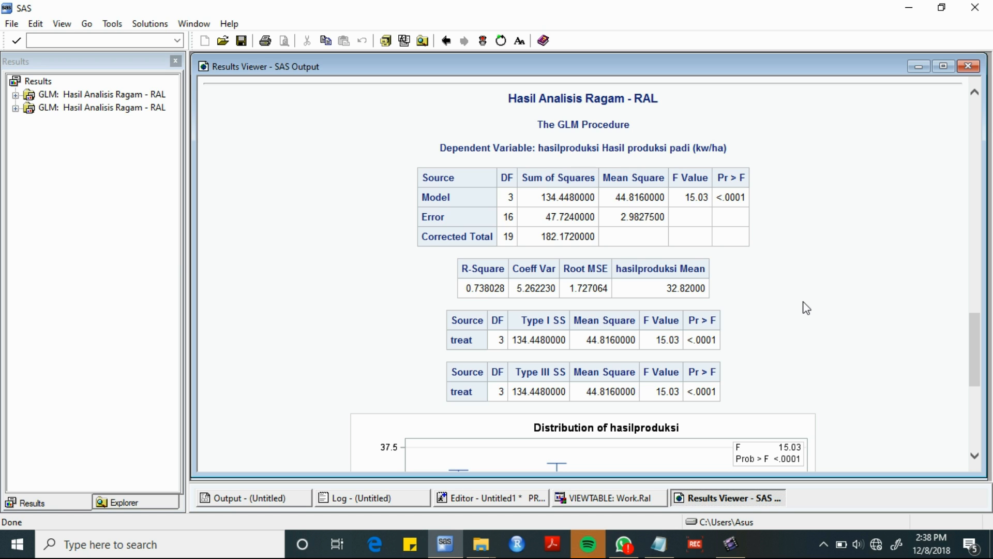
mouse_move(790, 209)
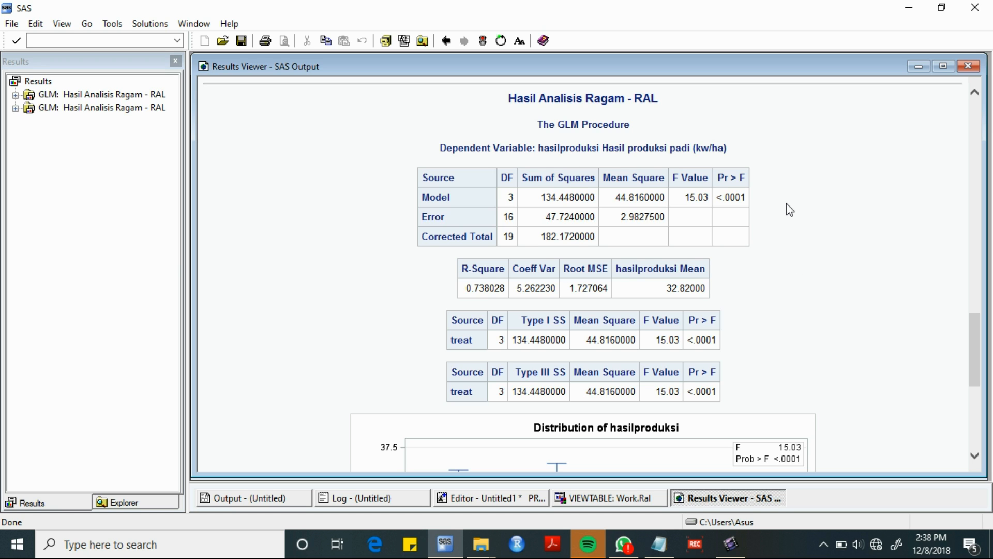
scroll("down", 3)
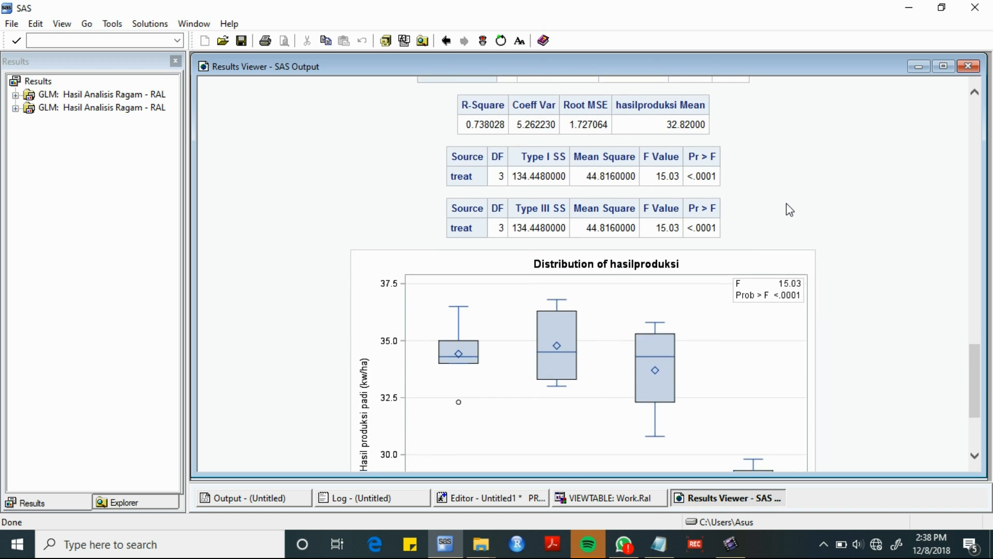
scroll("down", 3)
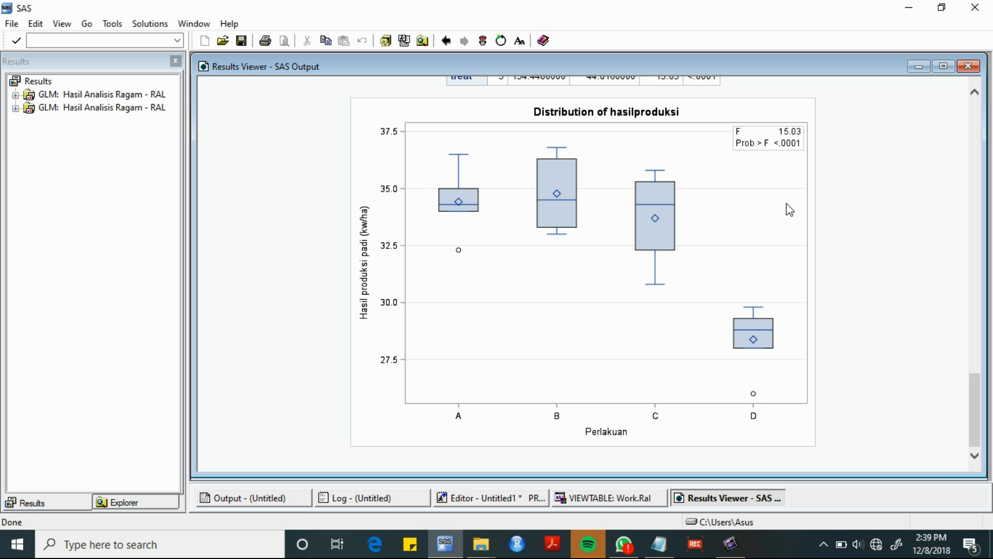
mouse_move(790, 357)
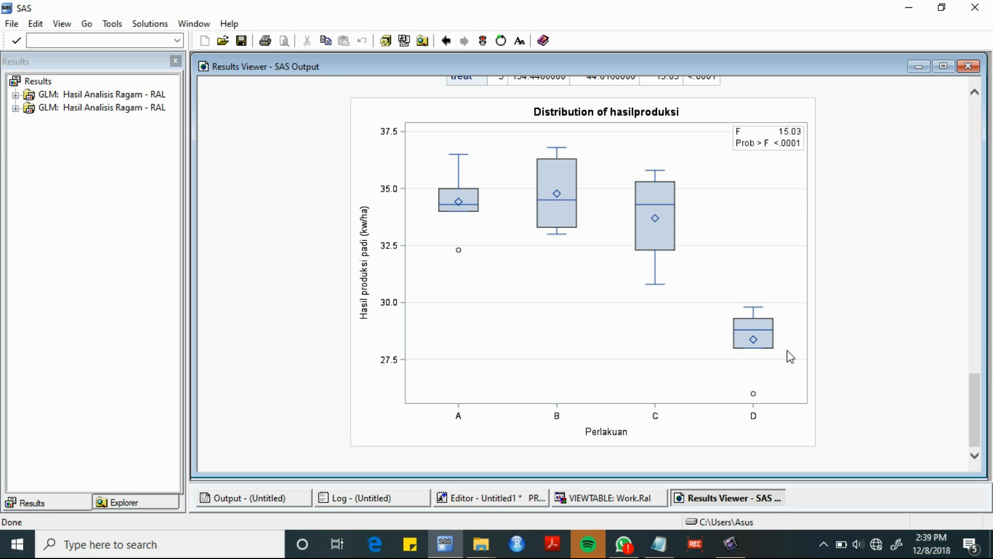